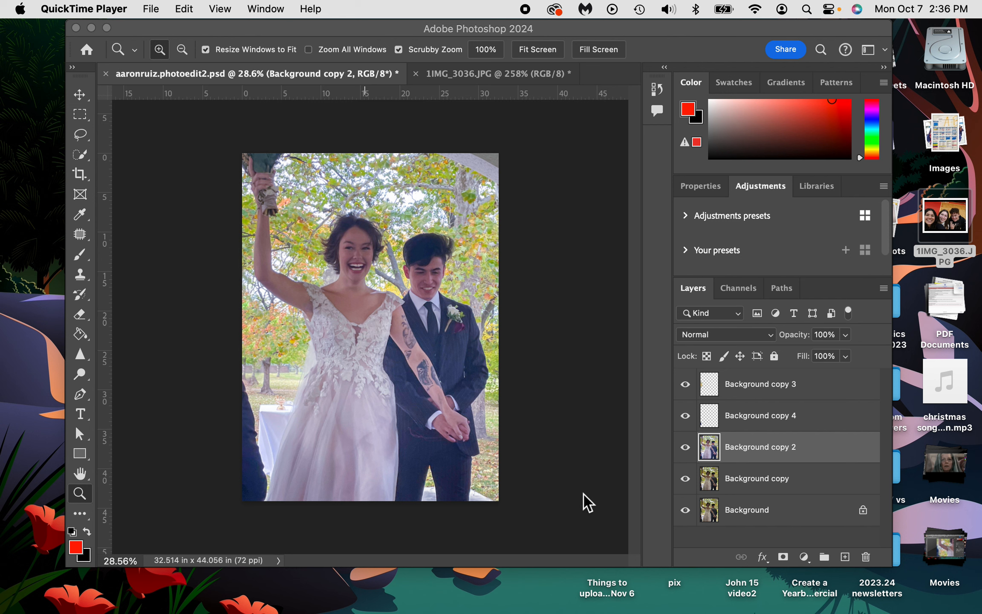
pyautogui.moveTo(589, 492)
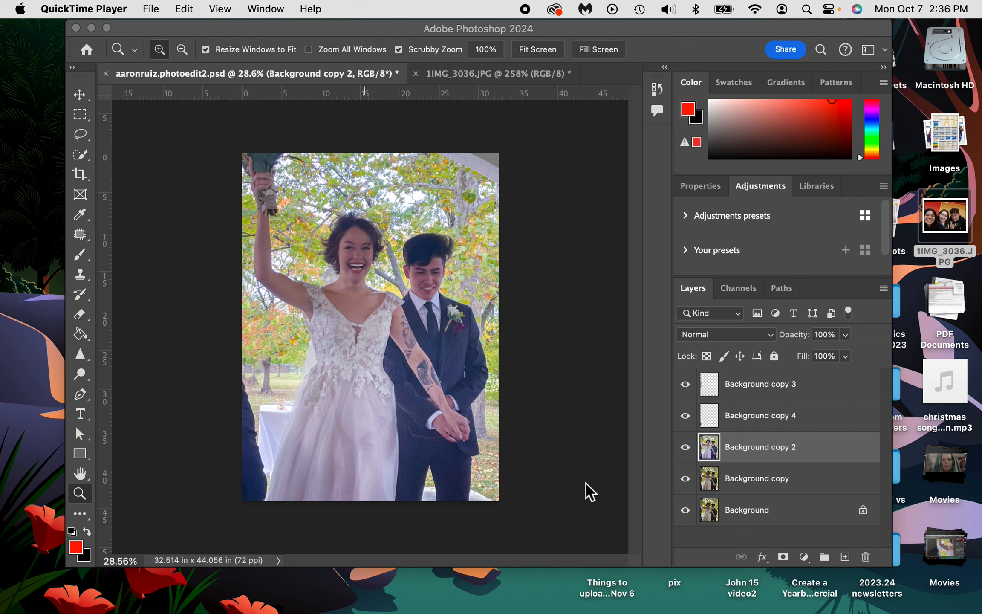
pyautogui.moveTo(692, 491)
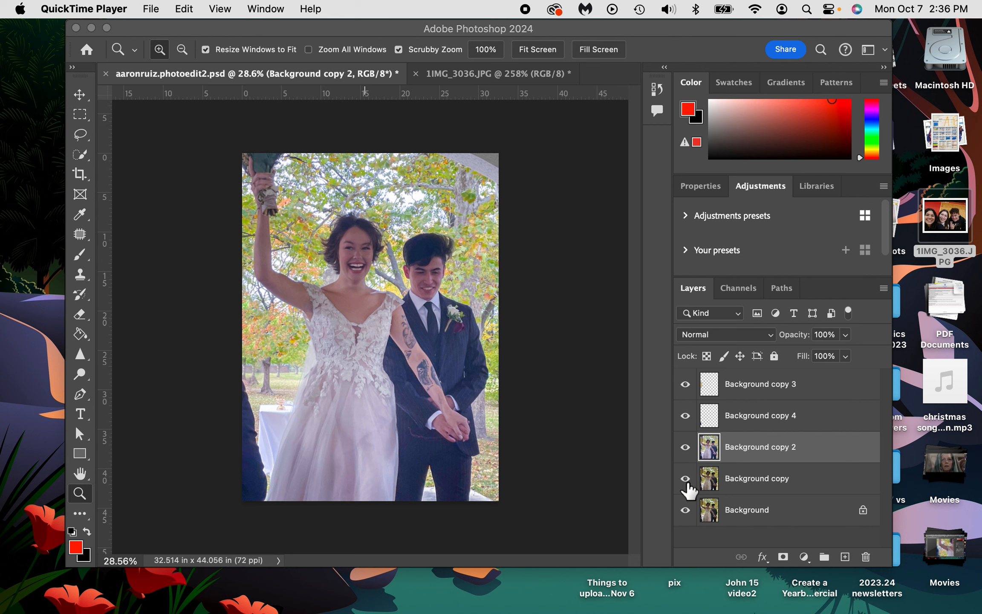
# - Hide Background copy 3, copy 4, copy 2 and Background copy, leaving only Background visible
pyautogui.click(686, 384)
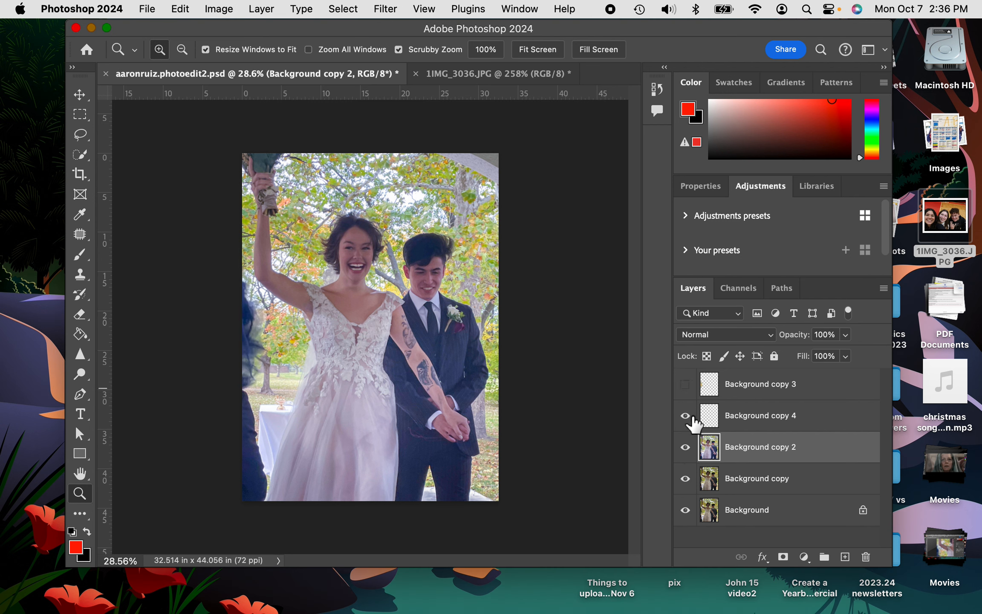
pyautogui.click(685, 415)
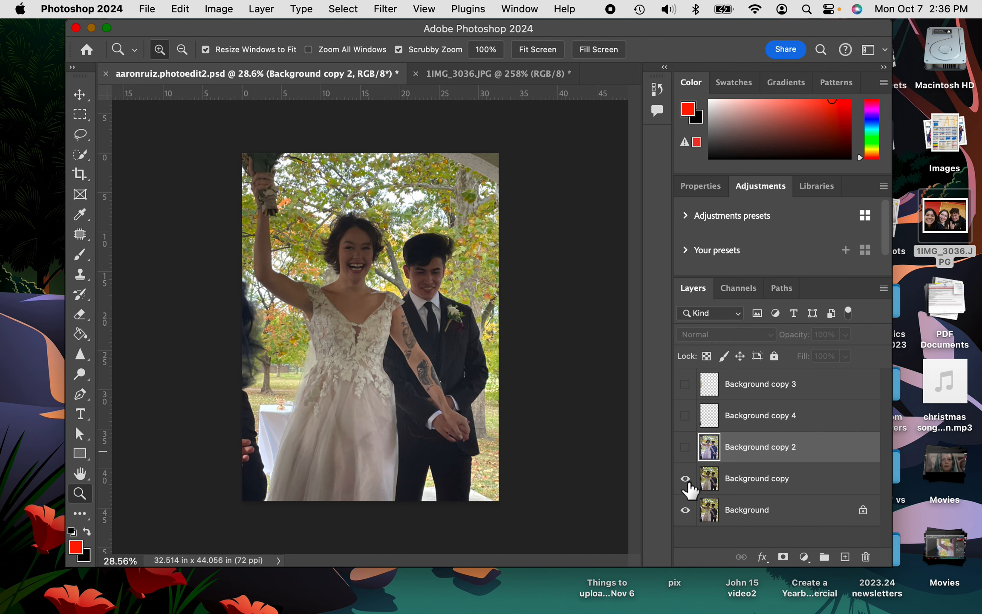
pyautogui.click(686, 479)
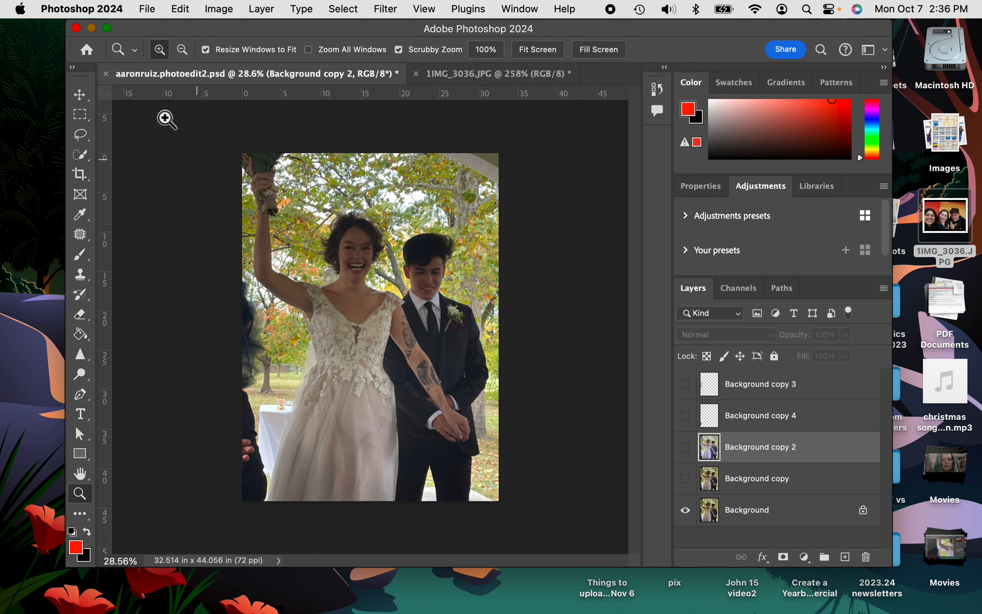
# - Start Save a Copy as JPEG, named aaronruiz.photoedit2 copy.jpg in the PIX folder
pyautogui.click(147, 9)
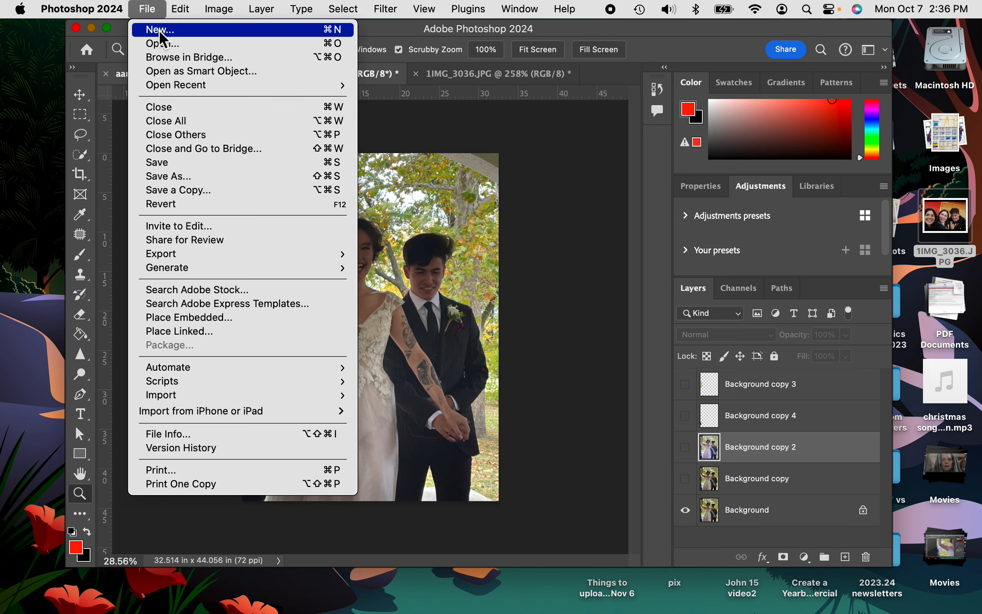
pyautogui.moveTo(199, 190)
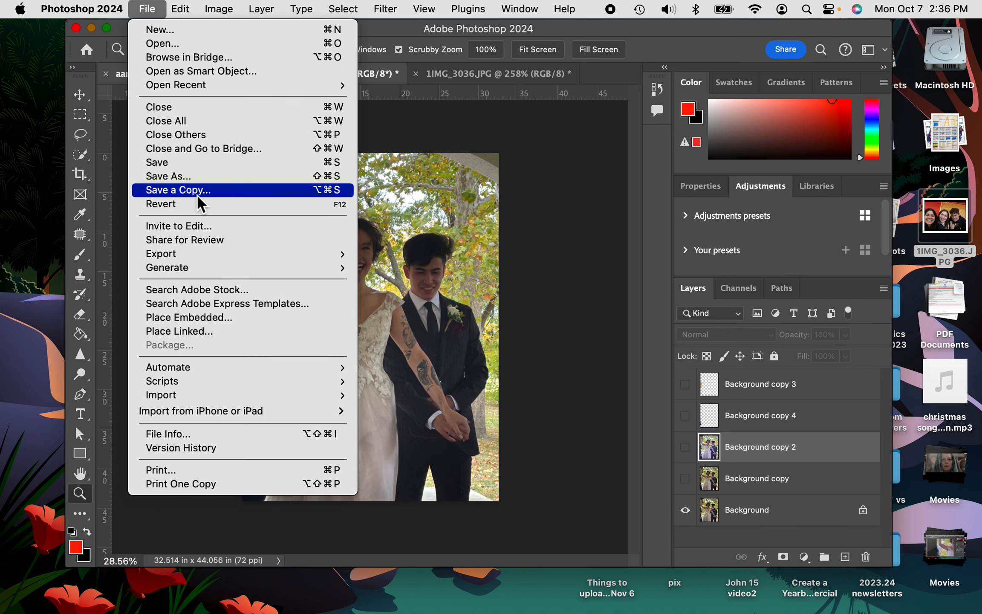
pyautogui.click(178, 190)
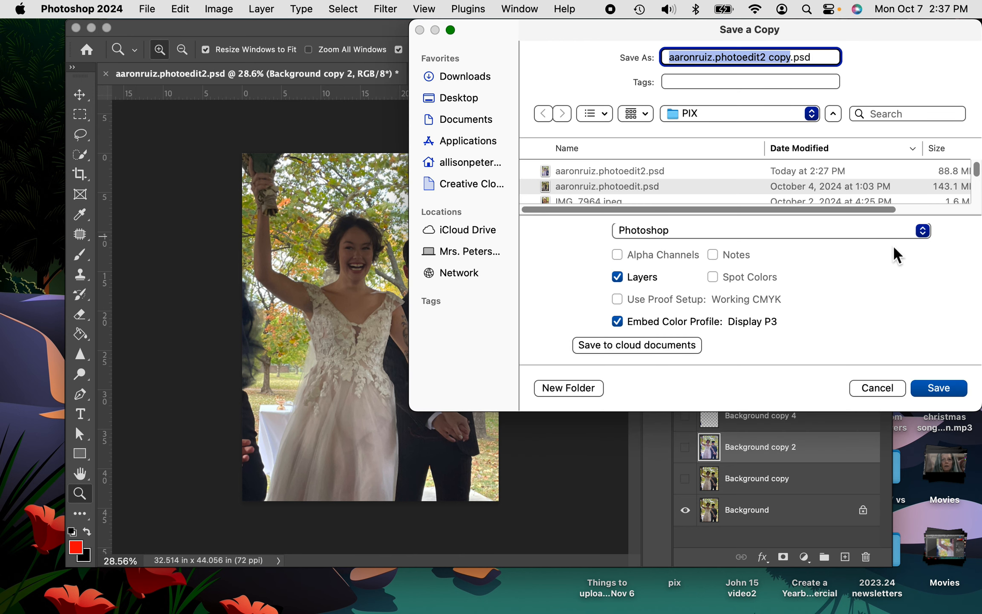
pyautogui.click(771, 230)
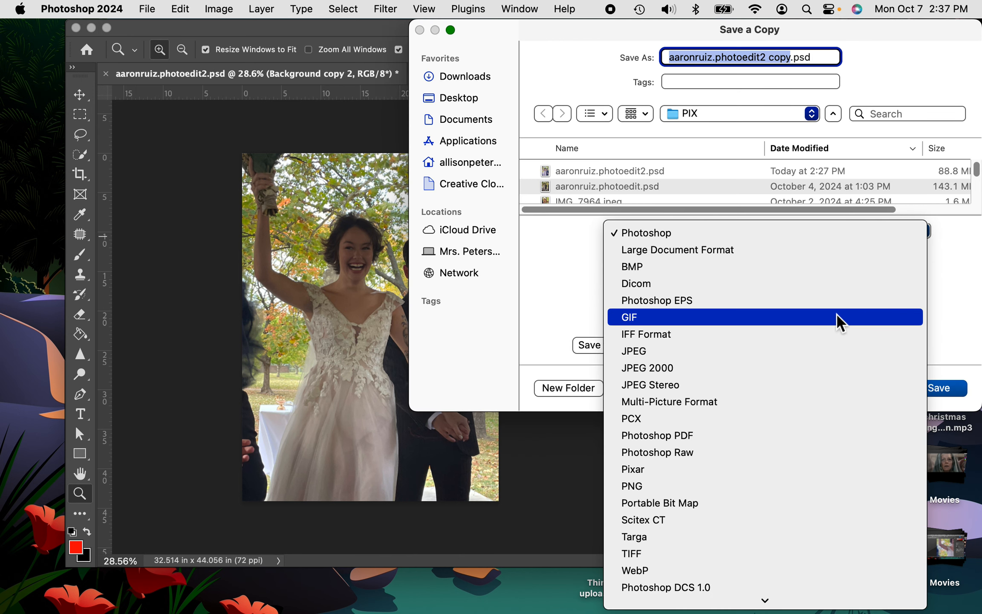
pyautogui.click(633, 351)
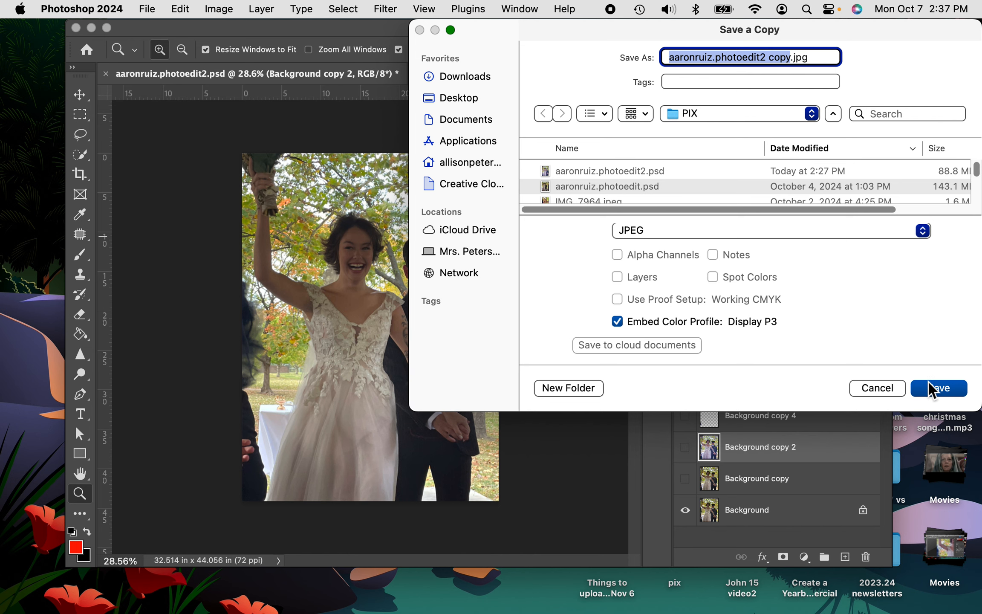
# - Save the background-only JPEG at quality 12, then make all five layers visible again
pyautogui.click(938, 388)
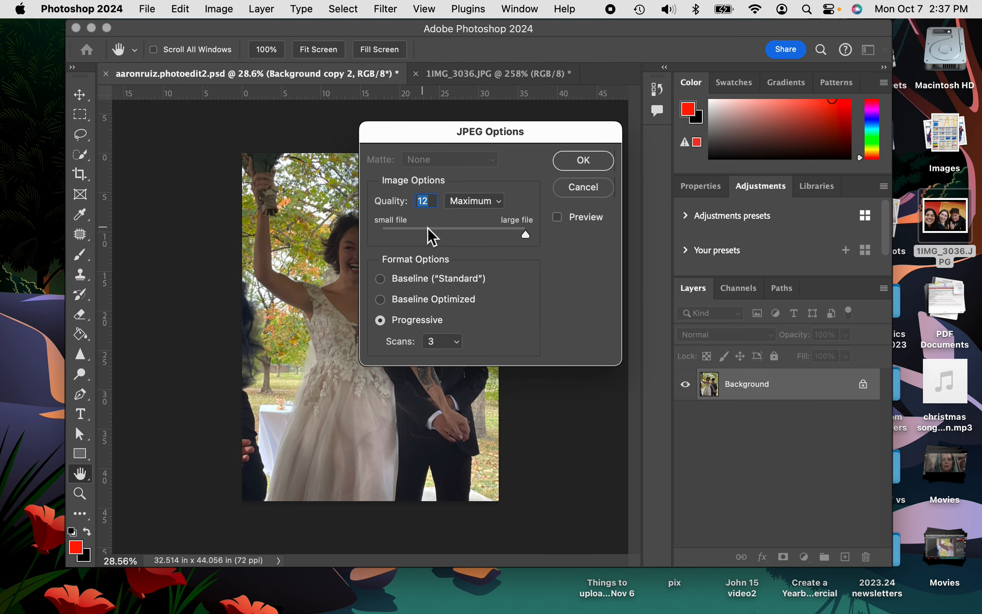
pyautogui.moveTo(542, 241)
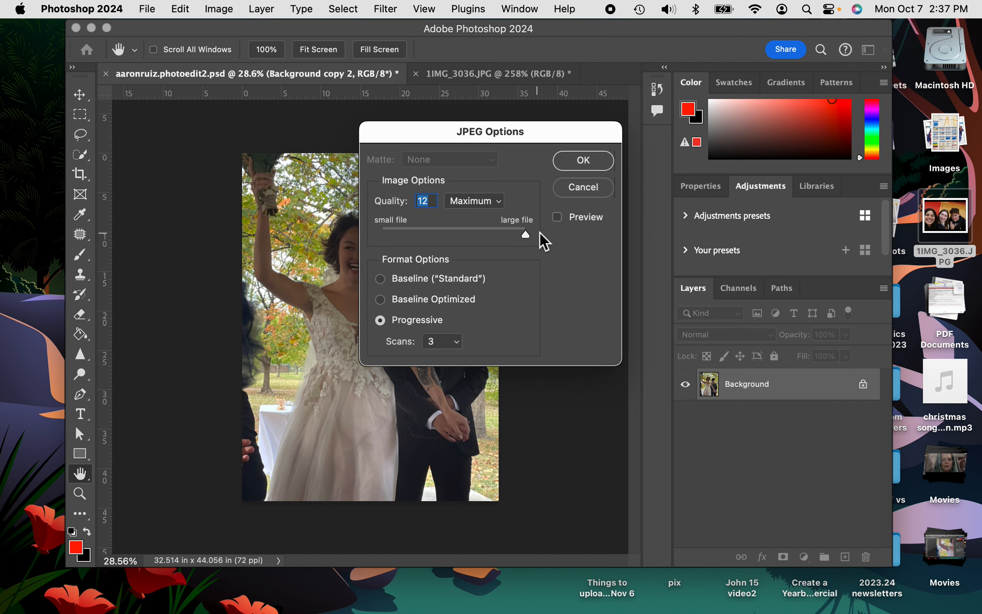
pyautogui.click(582, 159)
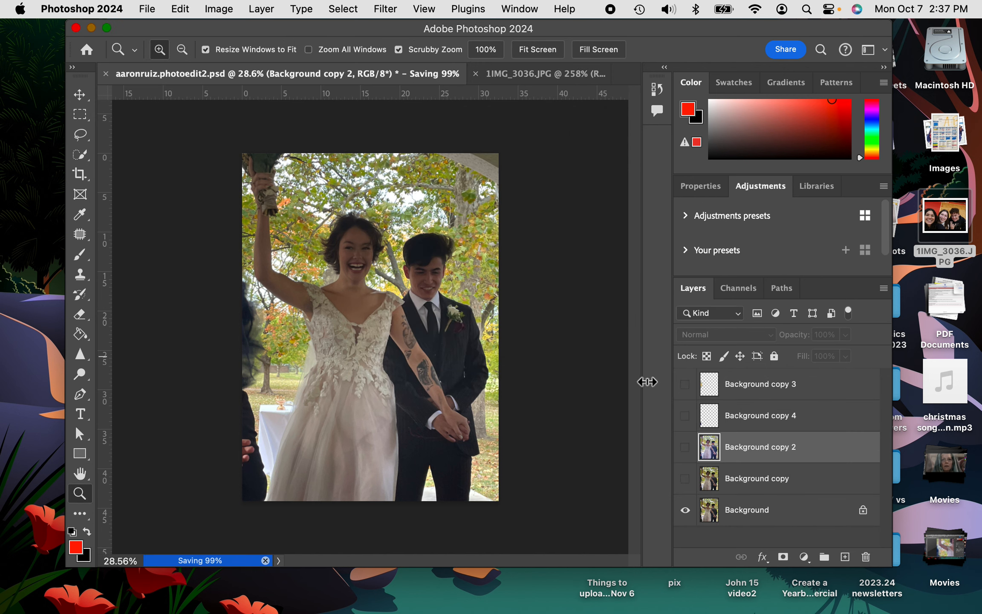
pyautogui.click(685, 447)
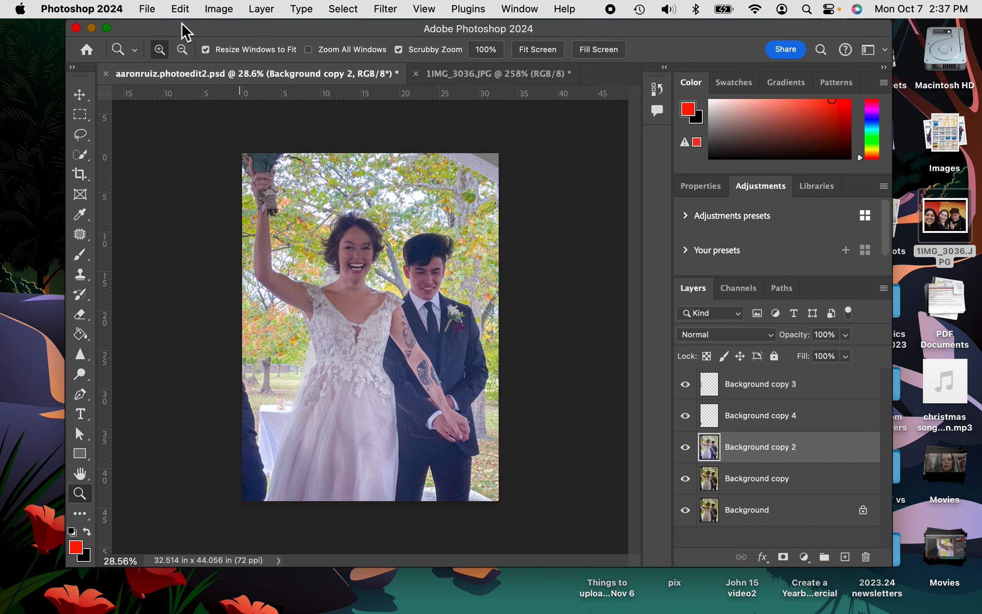
pyautogui.click(147, 9)
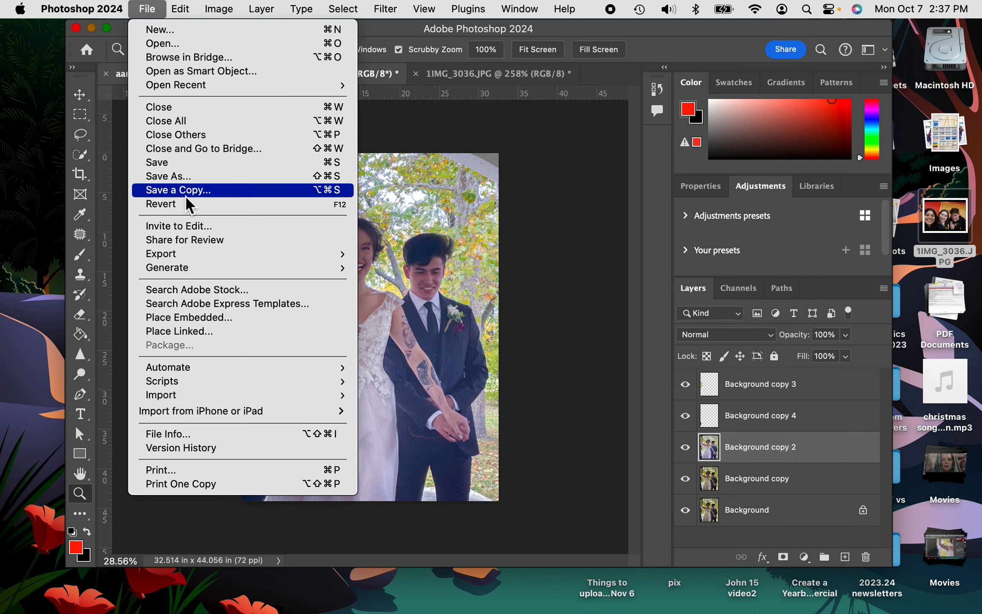
pyautogui.click(178, 190)
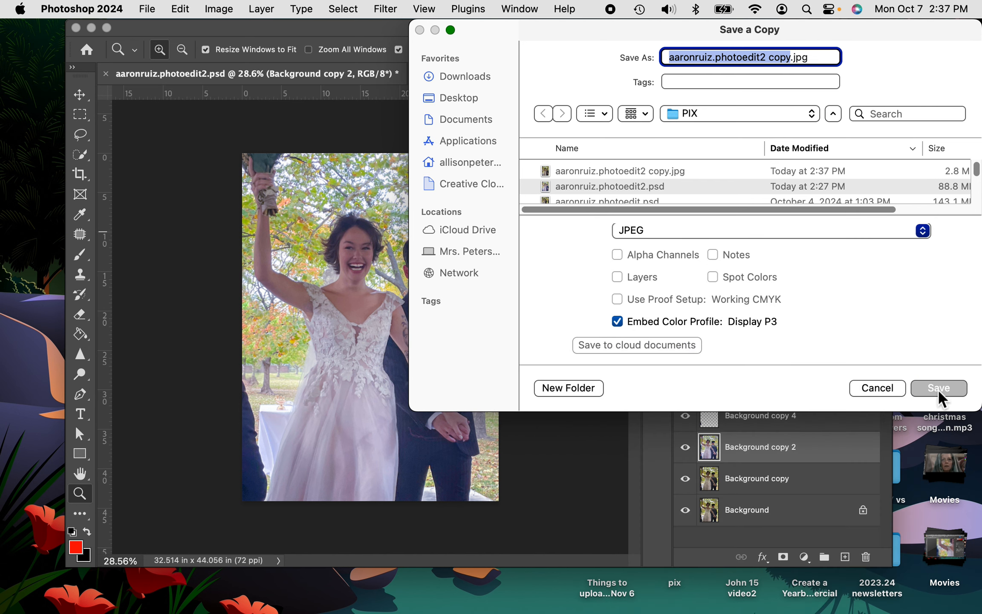
pyautogui.click(938, 388)
pyautogui.write('3')
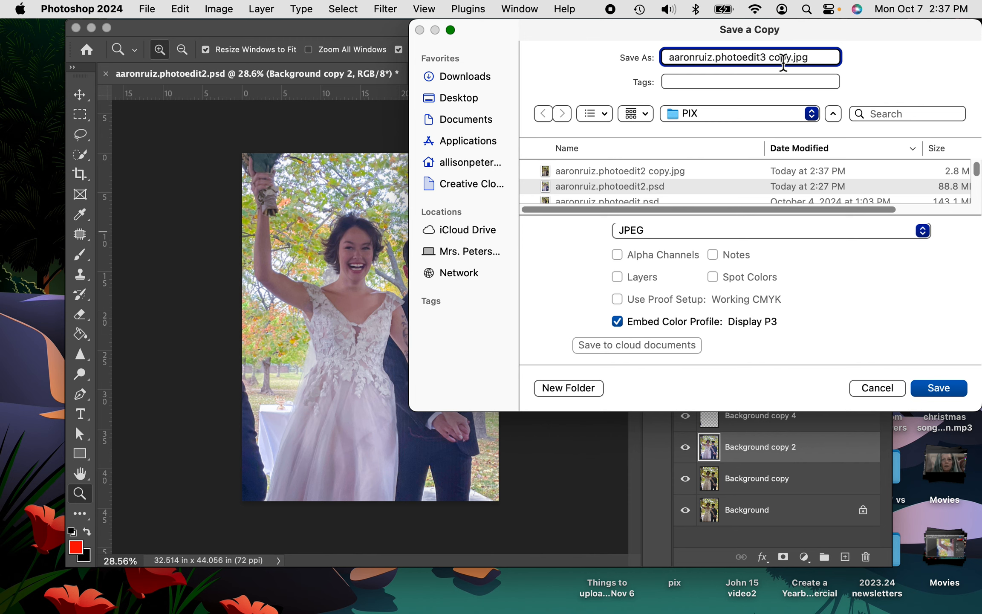
pyautogui.moveTo(727, 78)
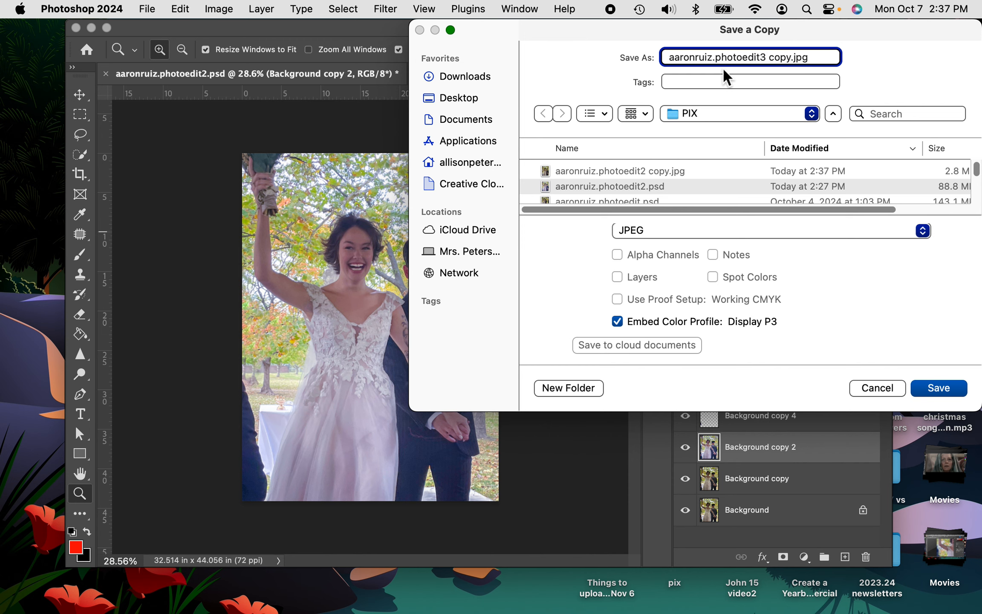
pyautogui.click(938, 388)
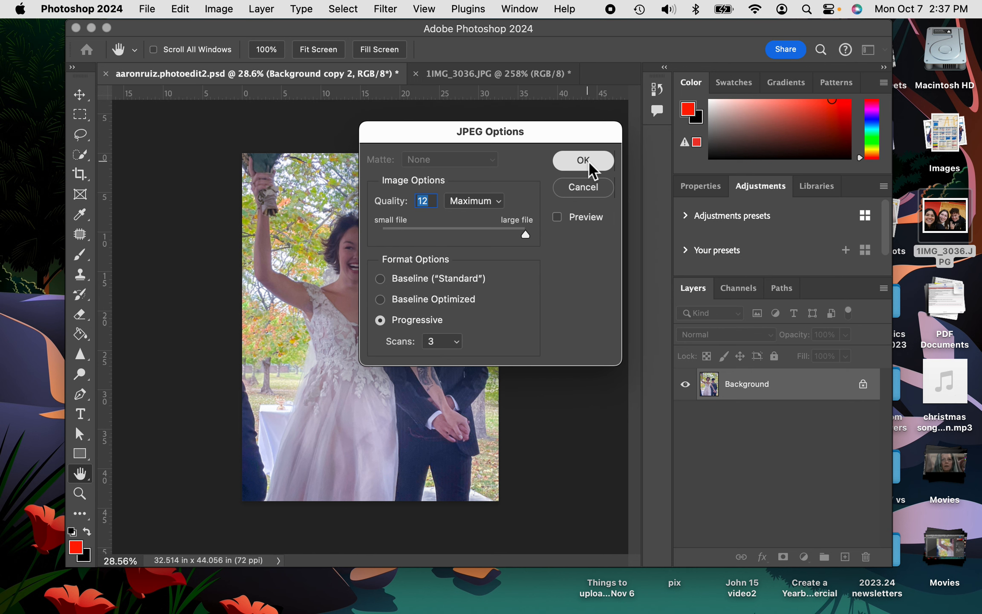
pyautogui.click(582, 160)
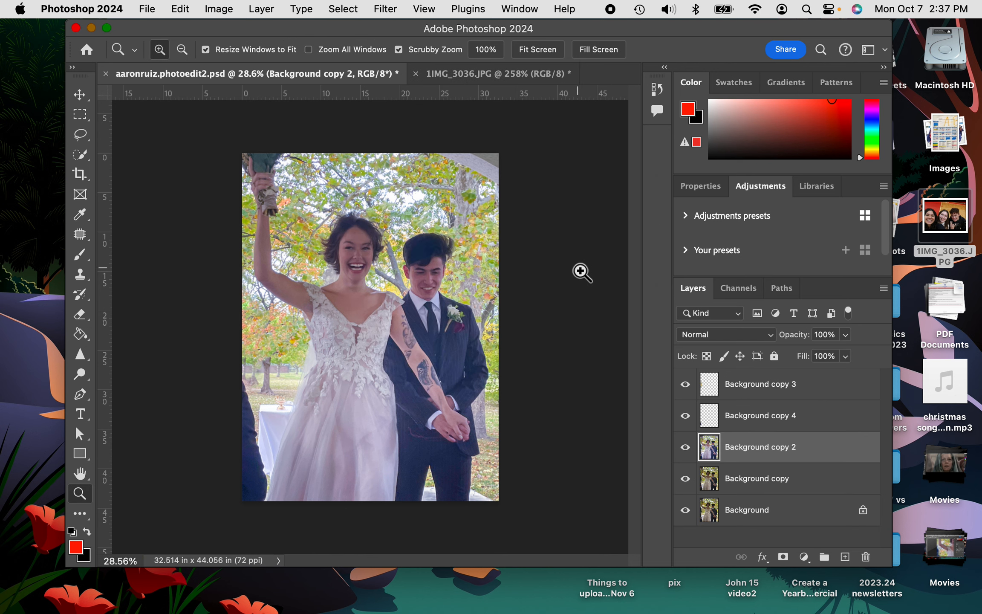
pyautogui.moveTo(577, 263)
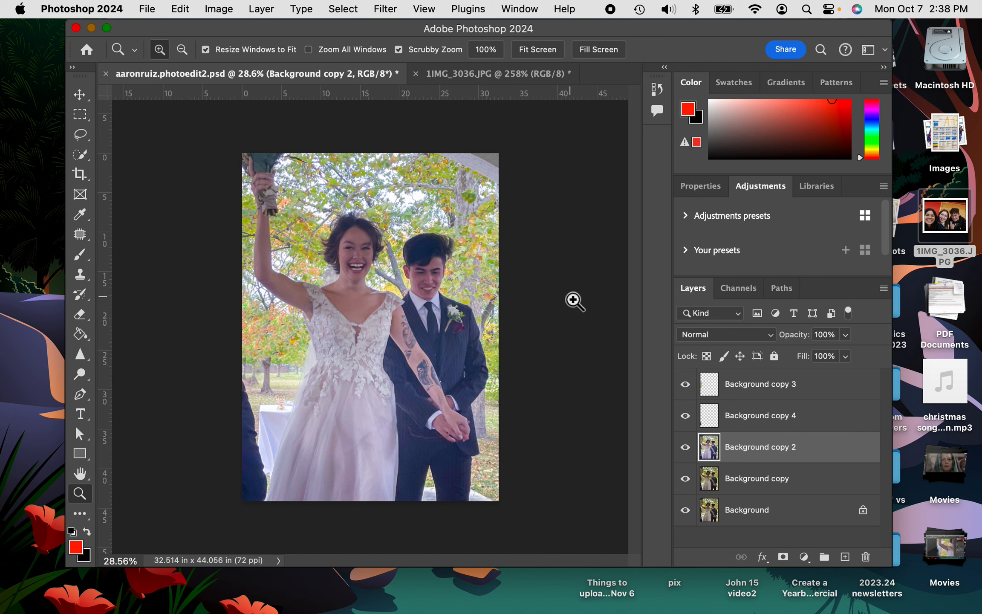
pyautogui.moveTo(569, 305)
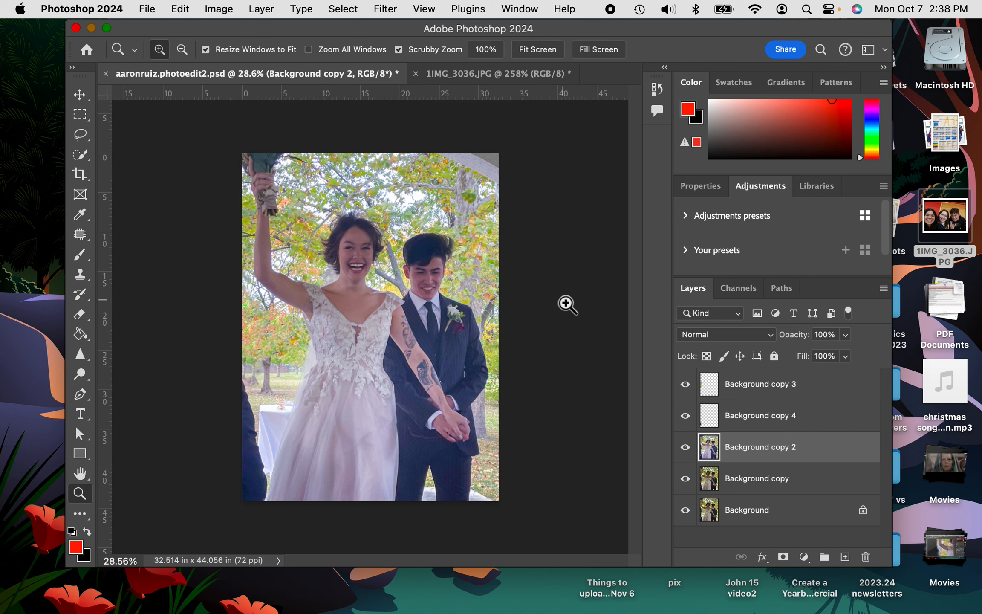